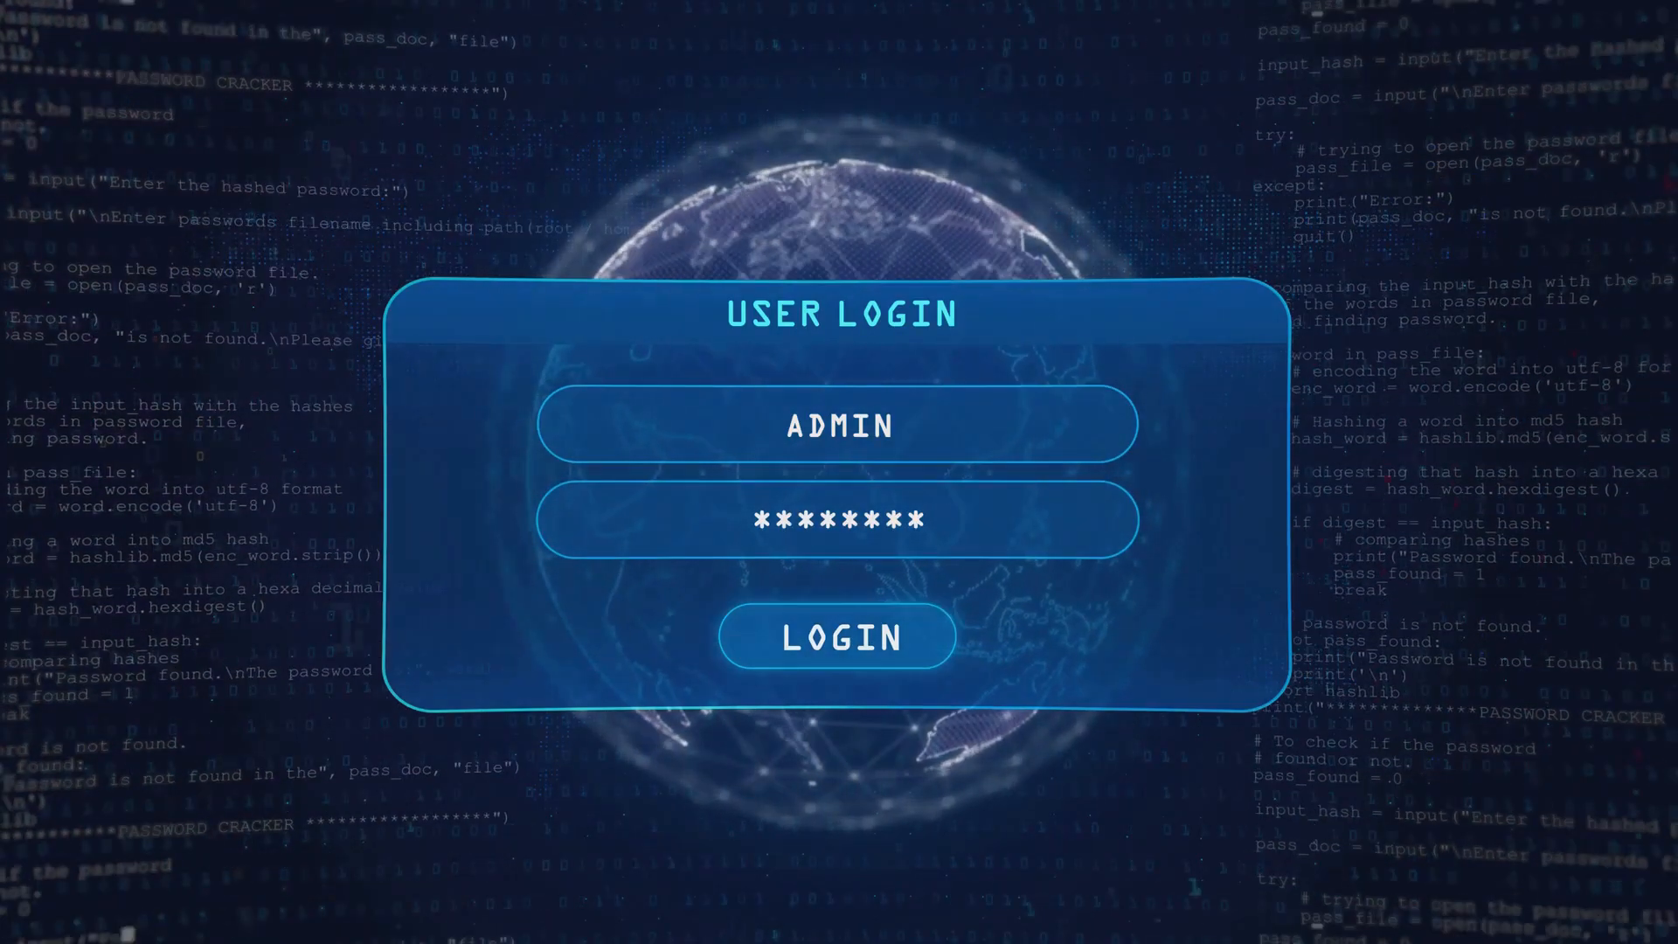
click(835, 636)
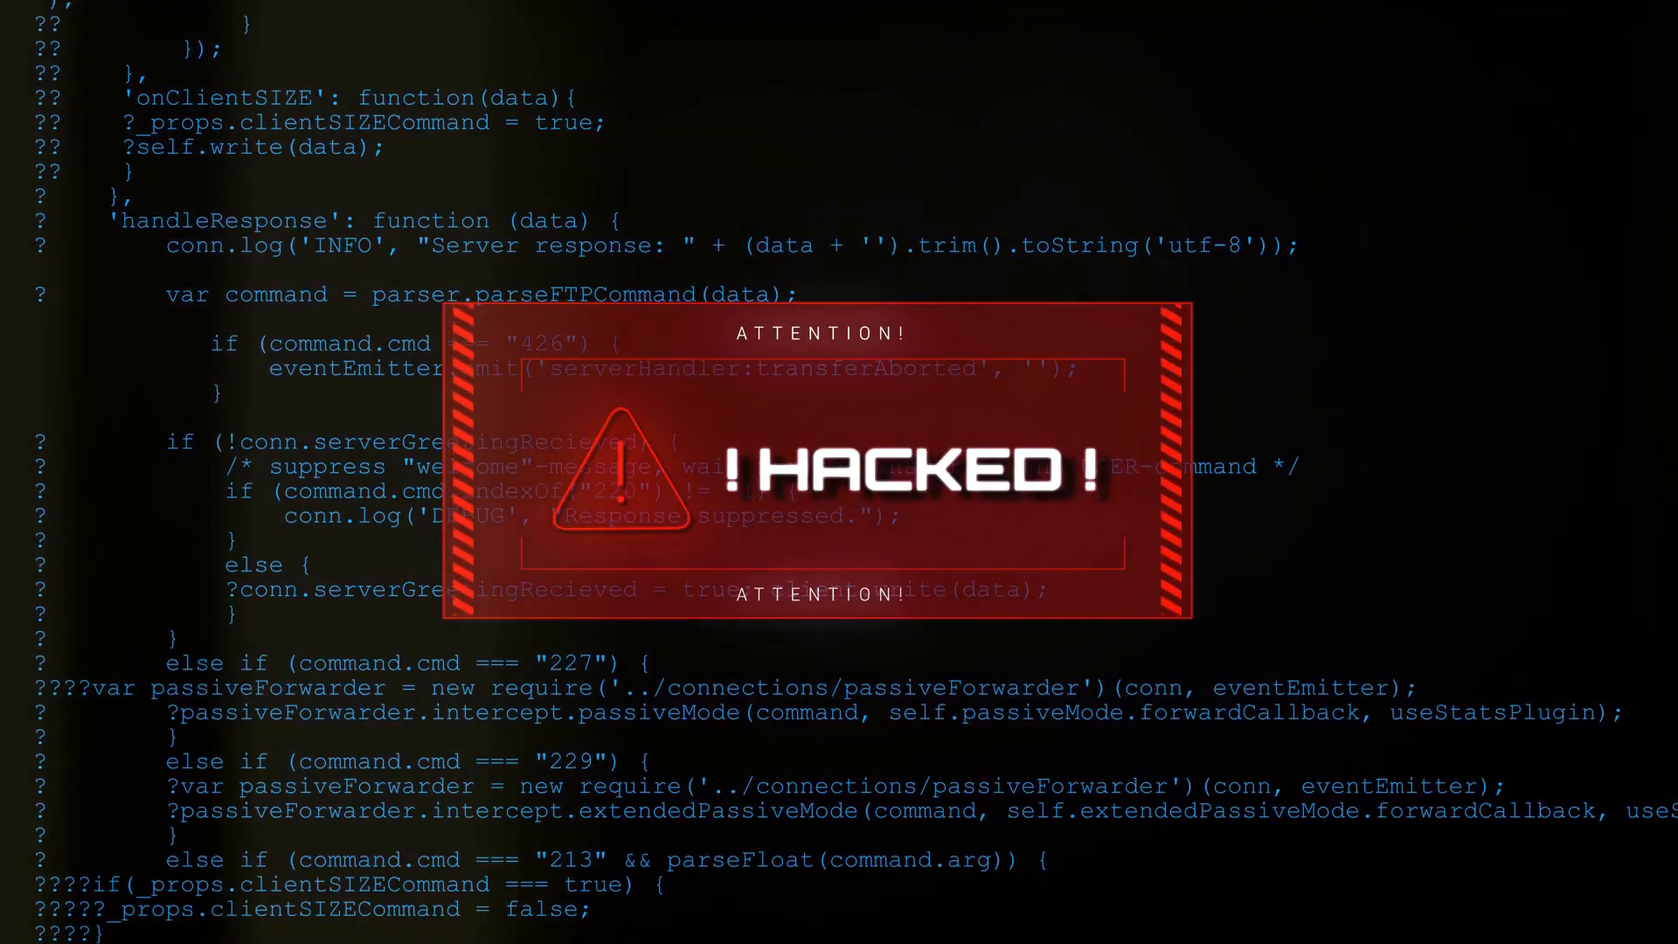
scroll(down, 3)
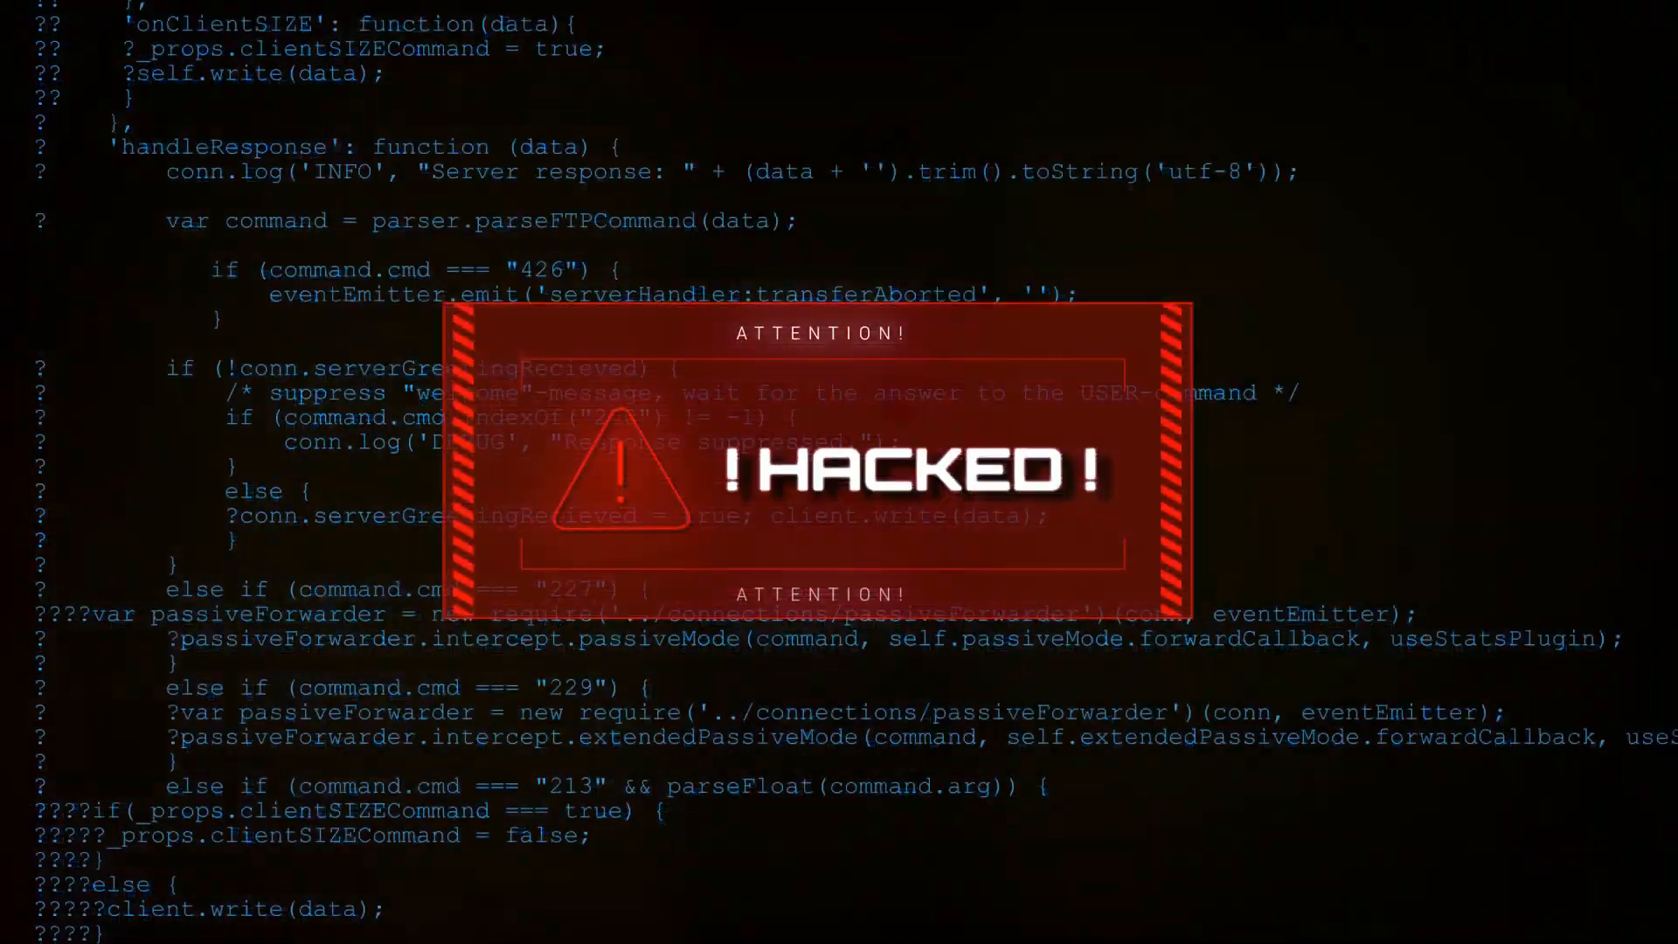